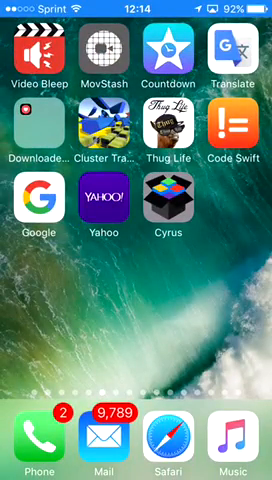
Swipe left across four home screen pages to reach the McDonald's, Slickdeals, RAID HQ and Ear Spy page
{"action": "scroll", "scroll_direction": "left", "scroll_amount": 3}
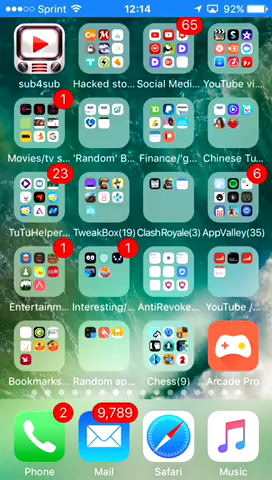
{"action": "scroll", "scroll_direction": "left", "scroll_amount": 3}
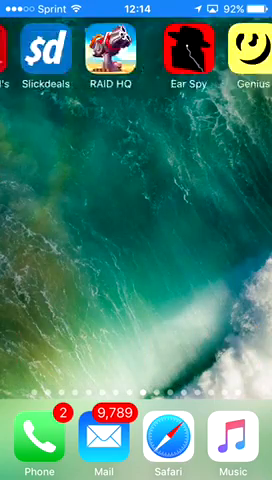
{"action": "scroll", "scroll_direction": "left", "scroll_amount": 3}
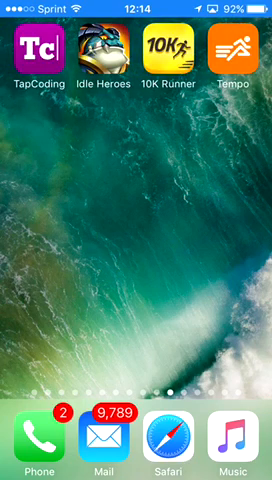
{"action": "scroll", "scroll_direction": "left", "scroll_amount": 3}
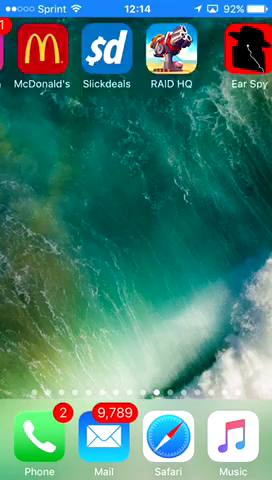
Swipe to the page with Flappy Bird and Skype where the Social folder is created
{"action": "scroll", "scroll_direction": "left", "scroll_amount": 3}
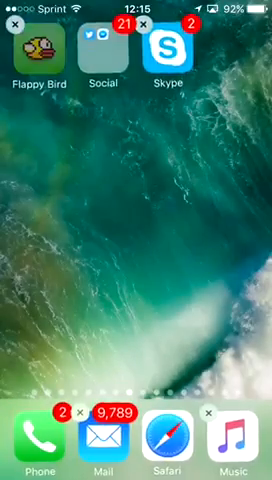
Tap outside the icons to leave jiggle mode and land on the Wikipedia, FaceTime and Calculator page
{"action": "left_click", "coordinate": [12, 28]}
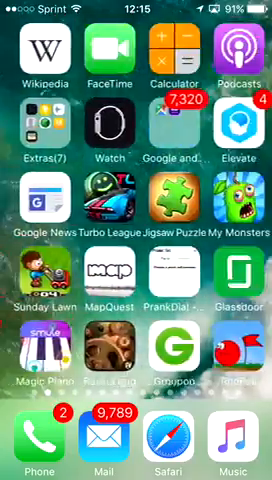
Swipe left from the first page to the MovStash, Countdown, Translate and Code Swift page
{"action": "scroll", "scroll_direction": "left", "scroll_amount": 3}
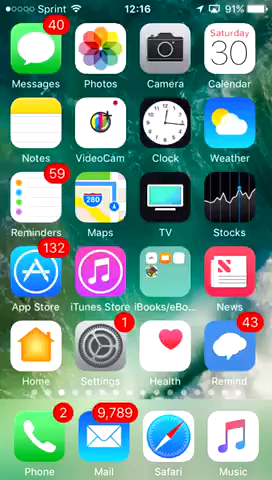
{"action": "scroll", "scroll_direction": "left", "scroll_amount": 3}
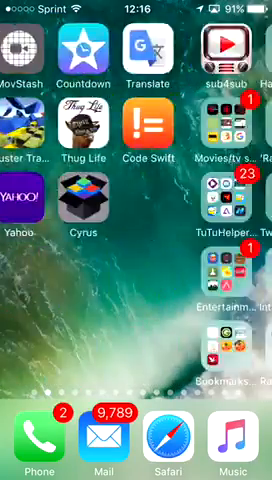